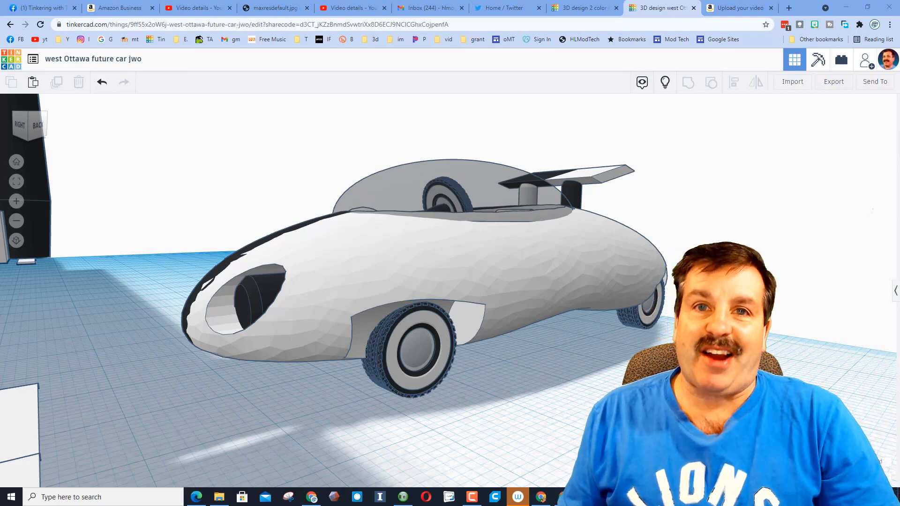
- Switch to the YouTube tab playing 'Create a Sweet Futuristic Car Design!'
click(356, 8)
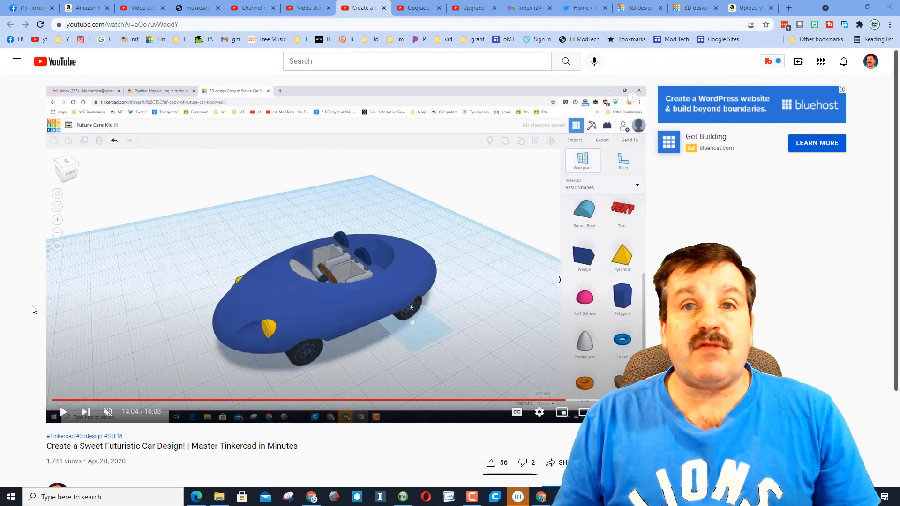
- From the dashboard, search the gallery for 'future car body' and sort results by Relevance
click(639, 7)
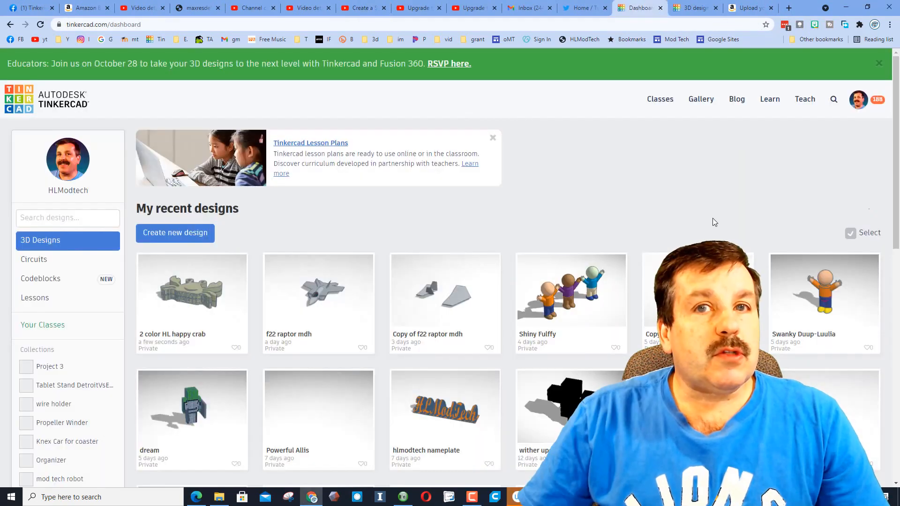
click(833, 99)
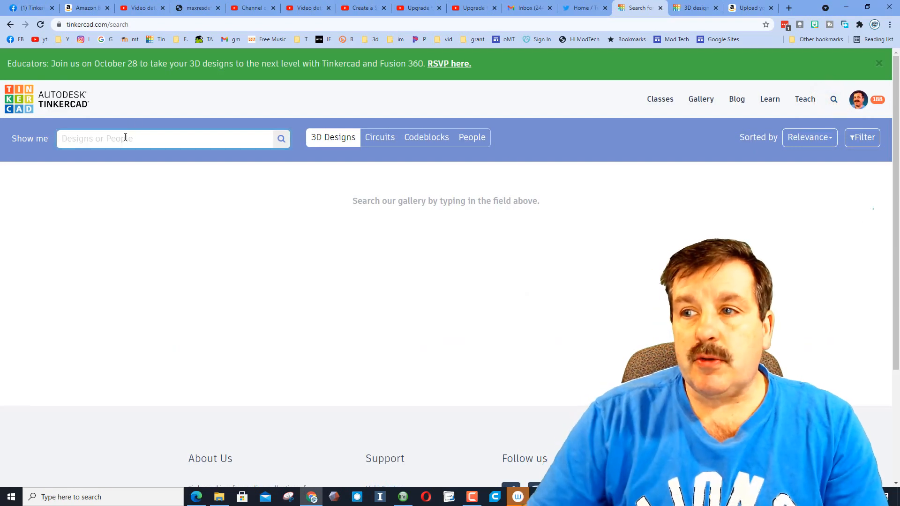
text(future car body)
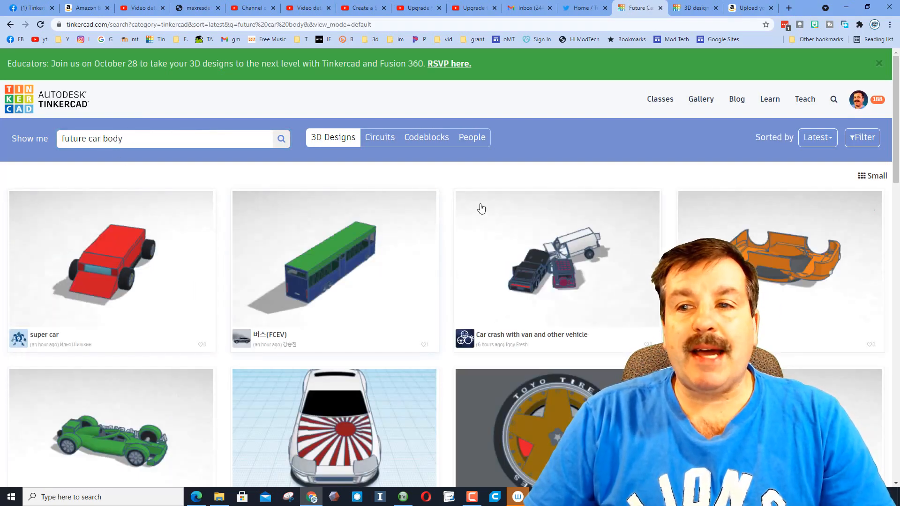
click(818, 137)
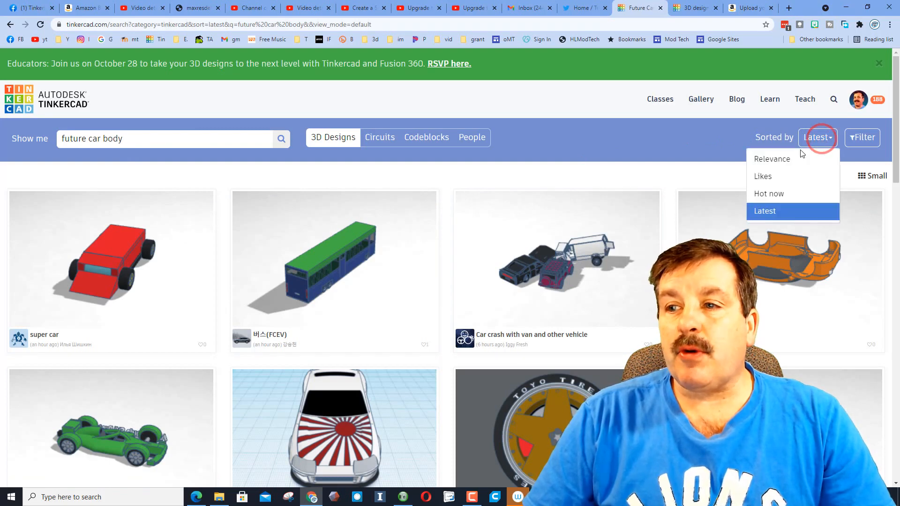
click(772, 159)
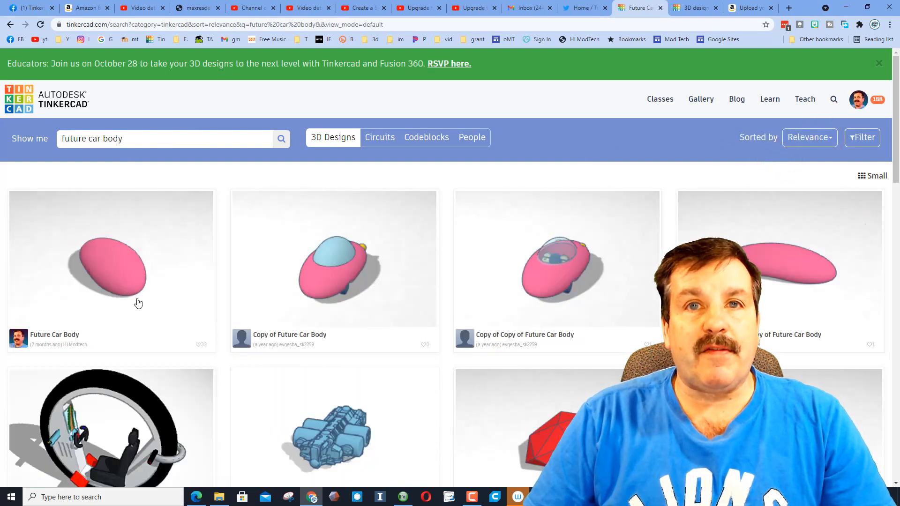
- Open the Future Car Body design's page and make an editable copy with Tinker this
click(118, 267)
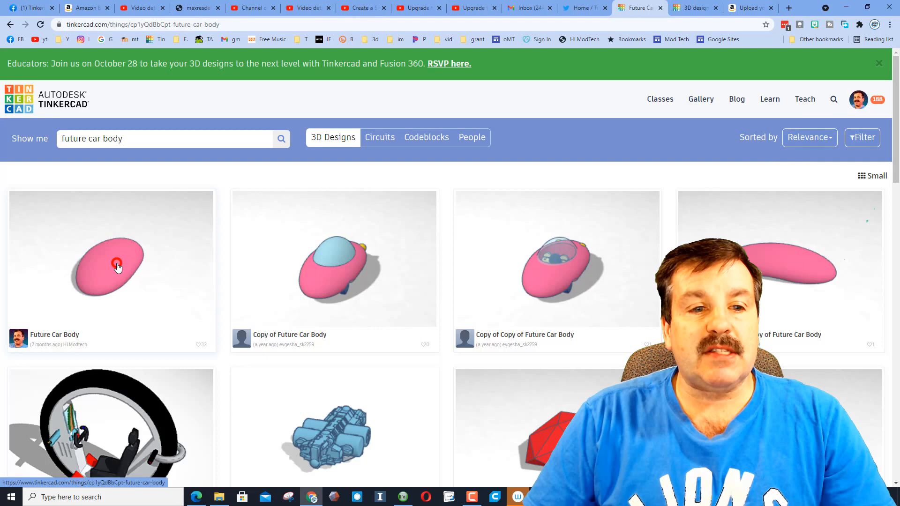
click(110, 260)
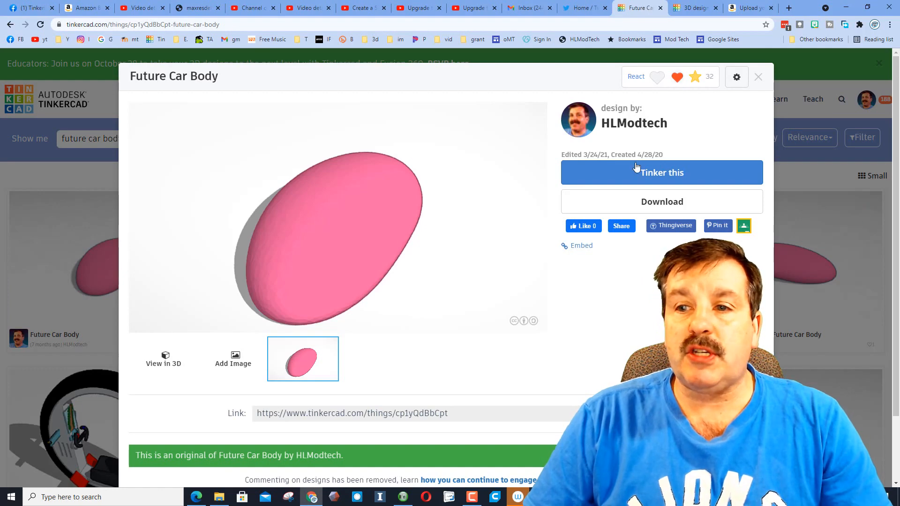
click(662, 172)
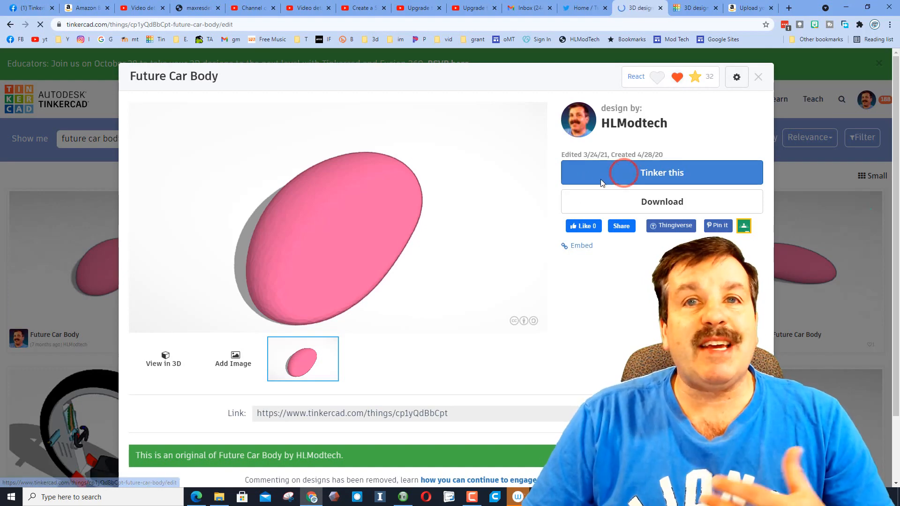
click(662, 172)
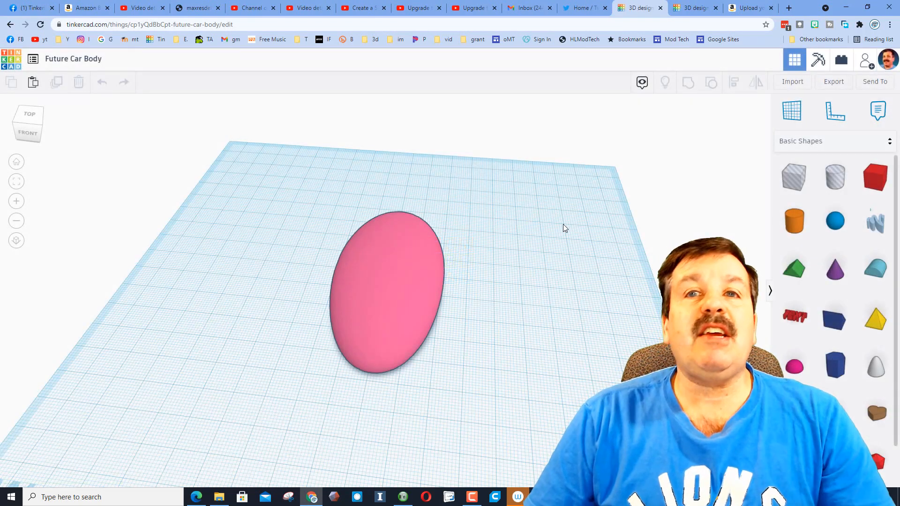
click(289, 7)
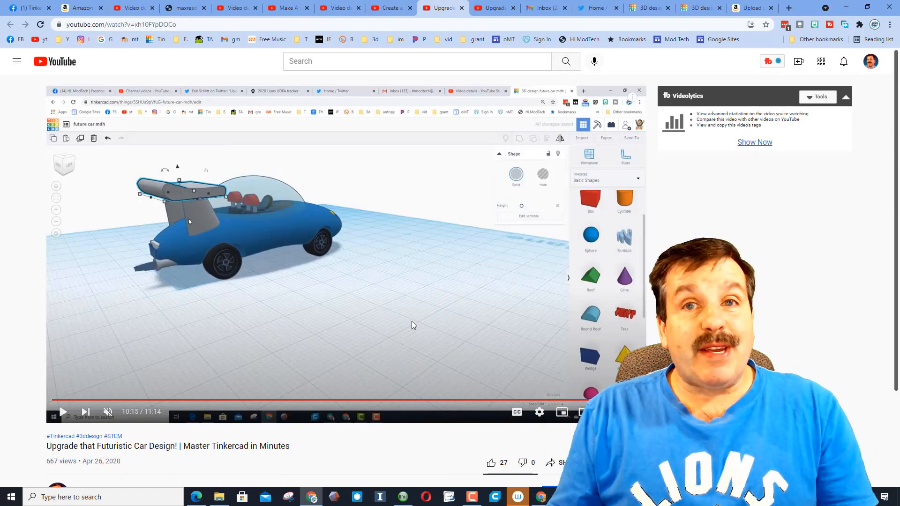
mouse_move(341, 313)
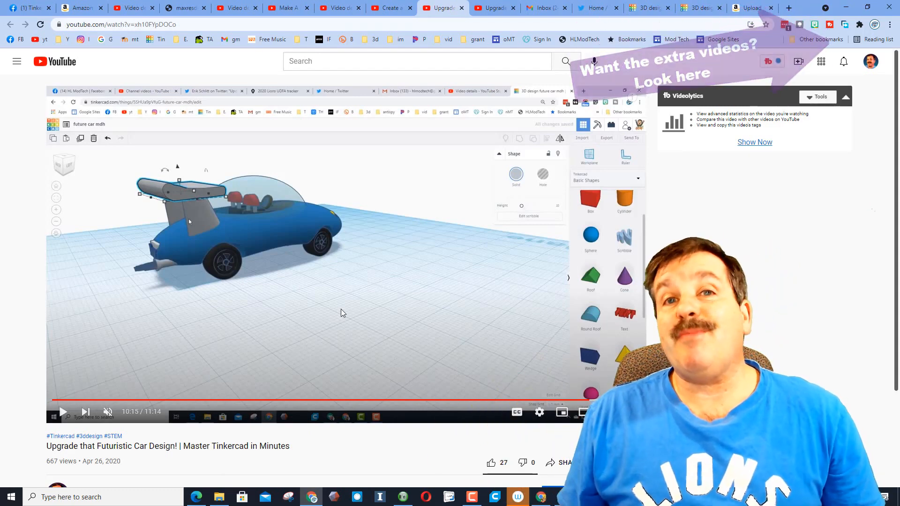
click(700, 7)
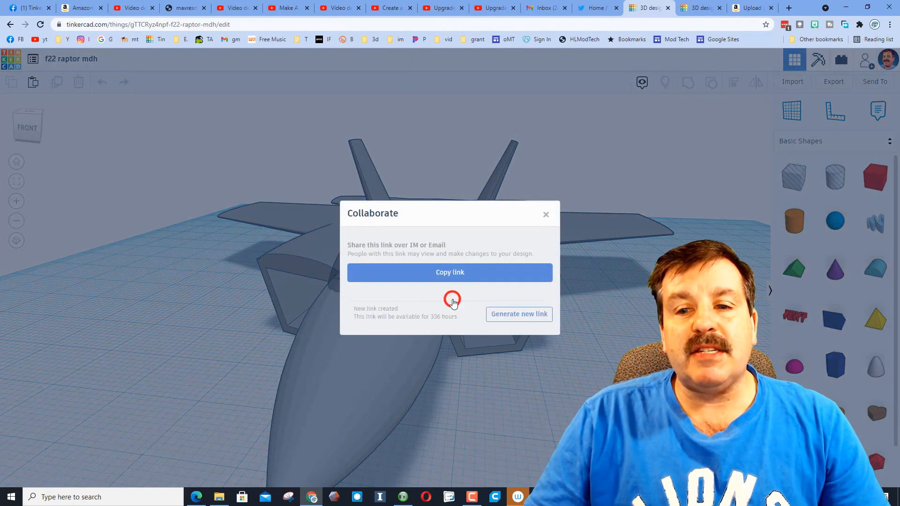
- Copy the f22 raptor design's collaboration link from the Collaborate dialog
click(450, 272)
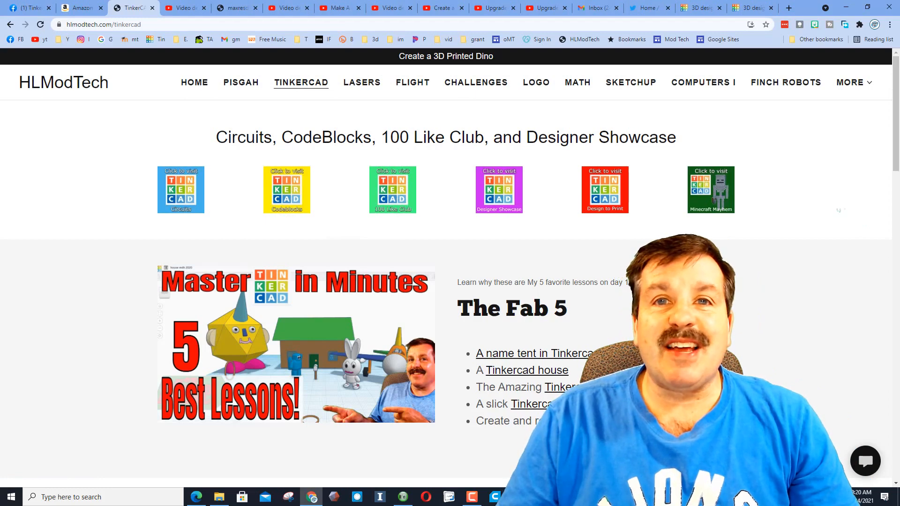
- Open the HLModTech contact form, then show the 'west Ottawa future car jwo' racetrack design
click(865, 461)
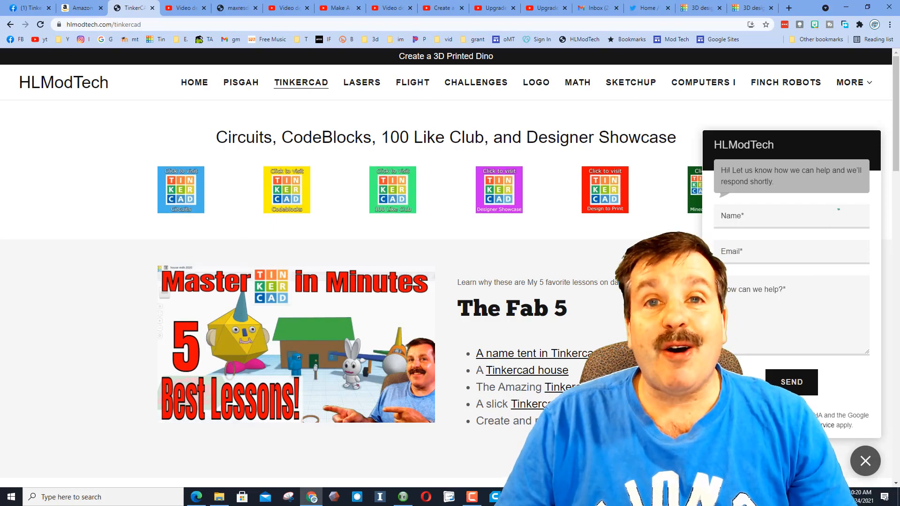
click(752, 7)
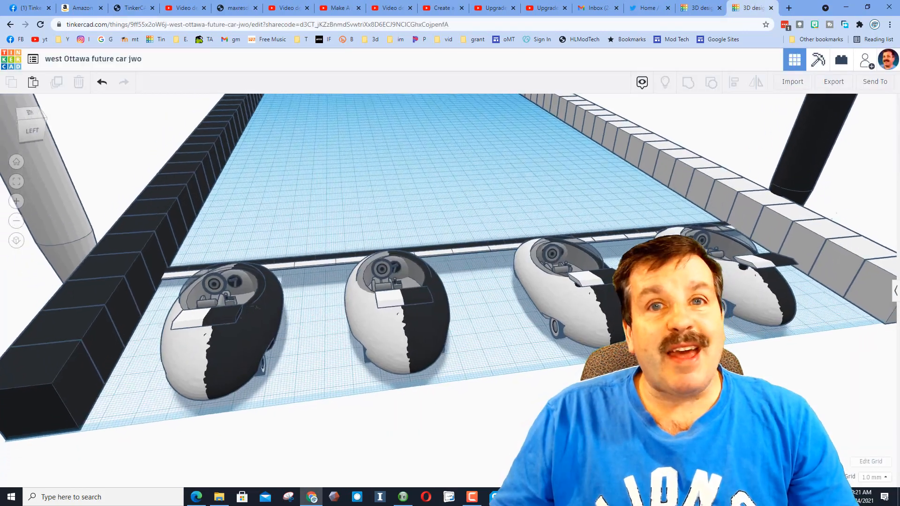